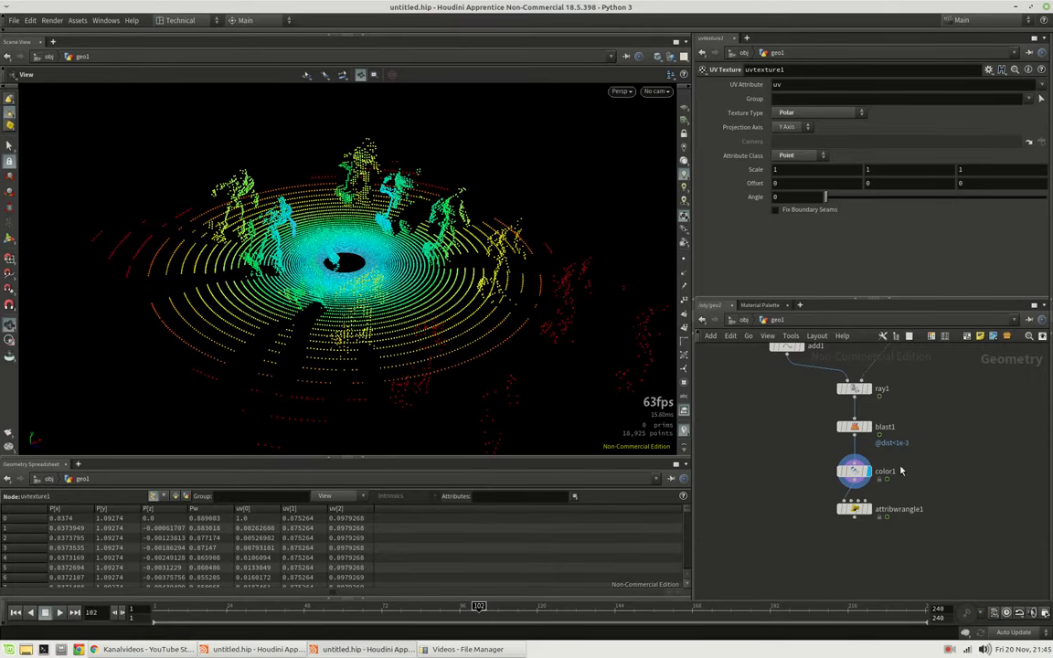
Begin a fresh scene with a single Sphere SOP inside a Geometry network
{"action": "left_click", "coordinate": [854, 508]}
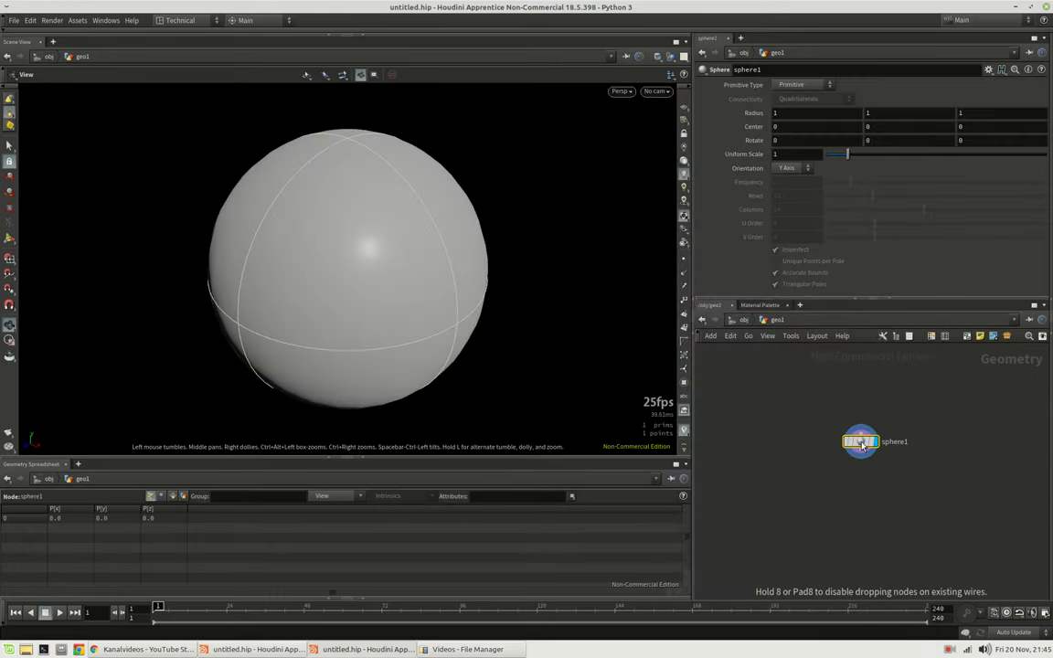
Make the sphere NURBS and carve it between U 0.14 and 0.848 to open its top
{"action": "left_click", "coordinate": [803, 84]}
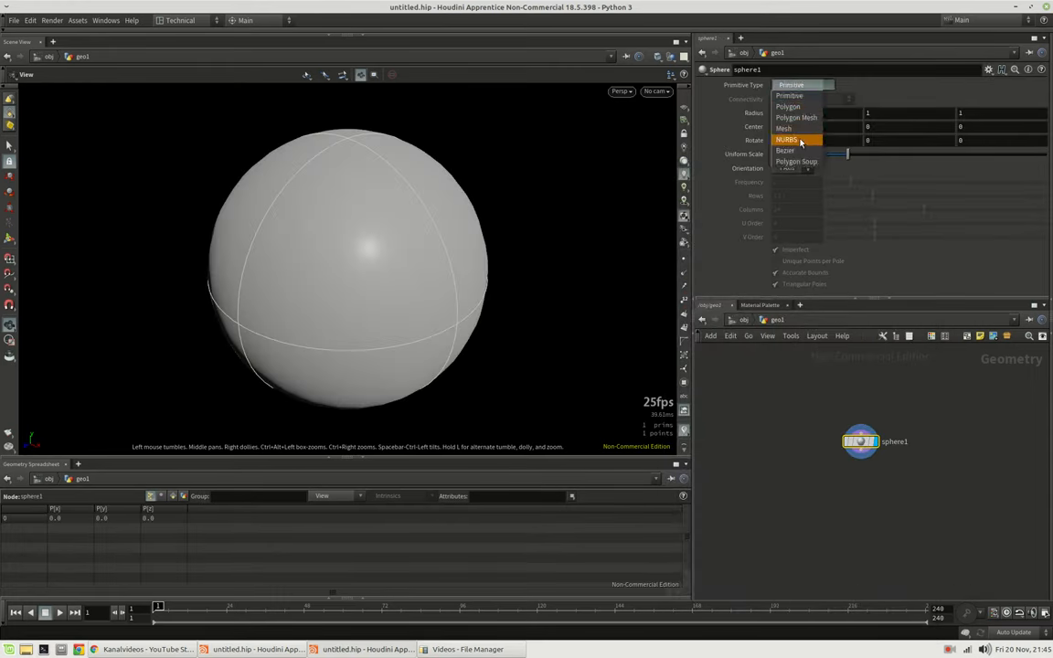
{"action": "left_click", "coordinate": [786, 139]}
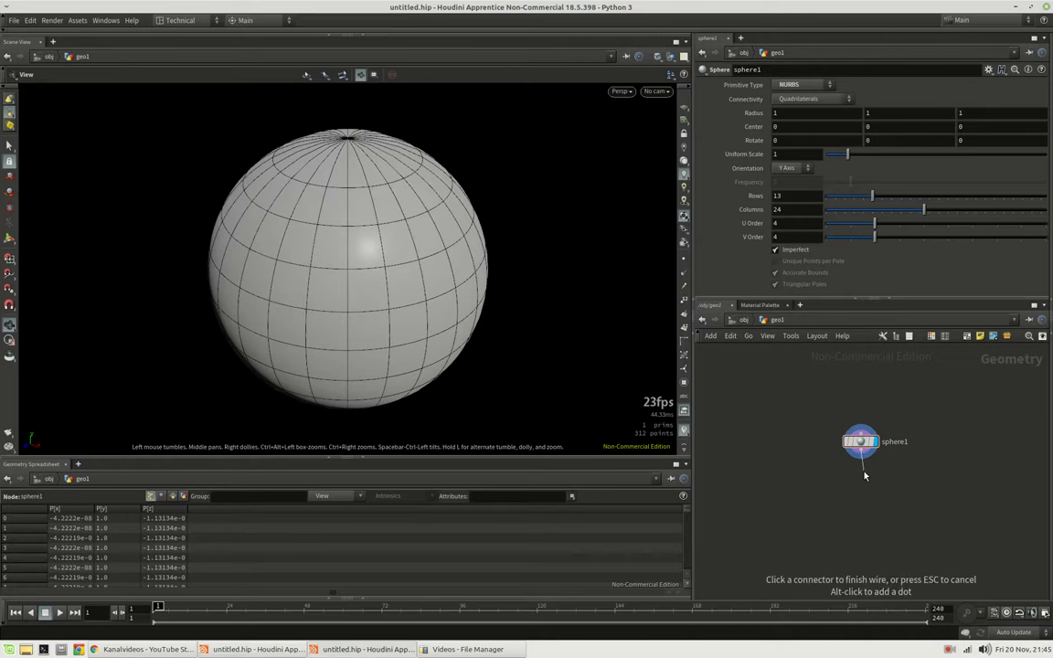
{"action": "left_click", "coordinate": [863, 476]}
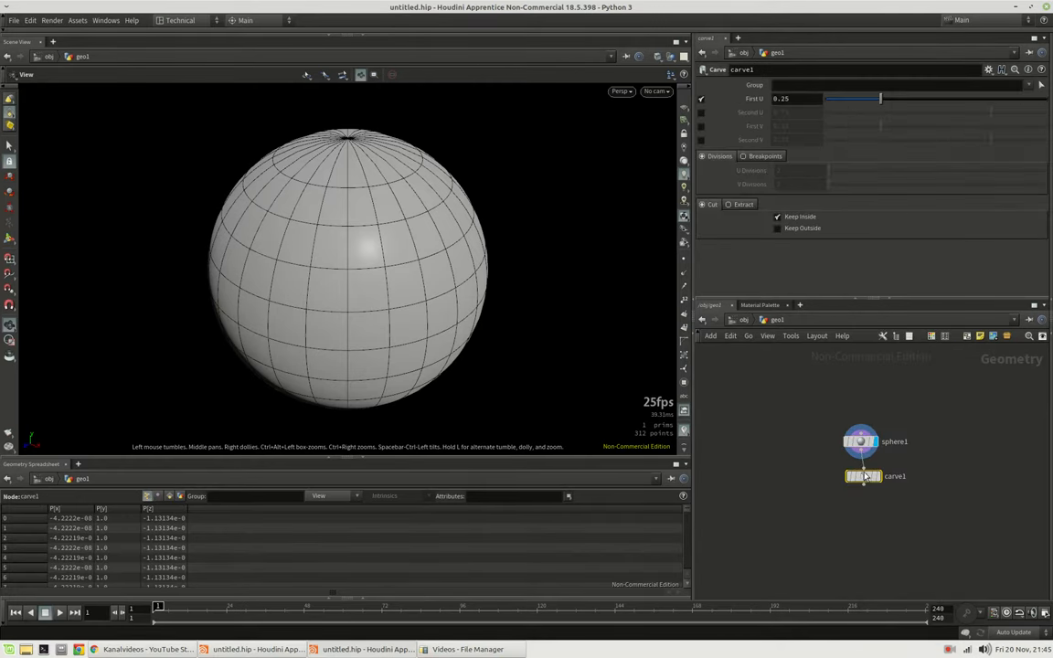
{"action": "left_click", "coordinate": [859, 440]}
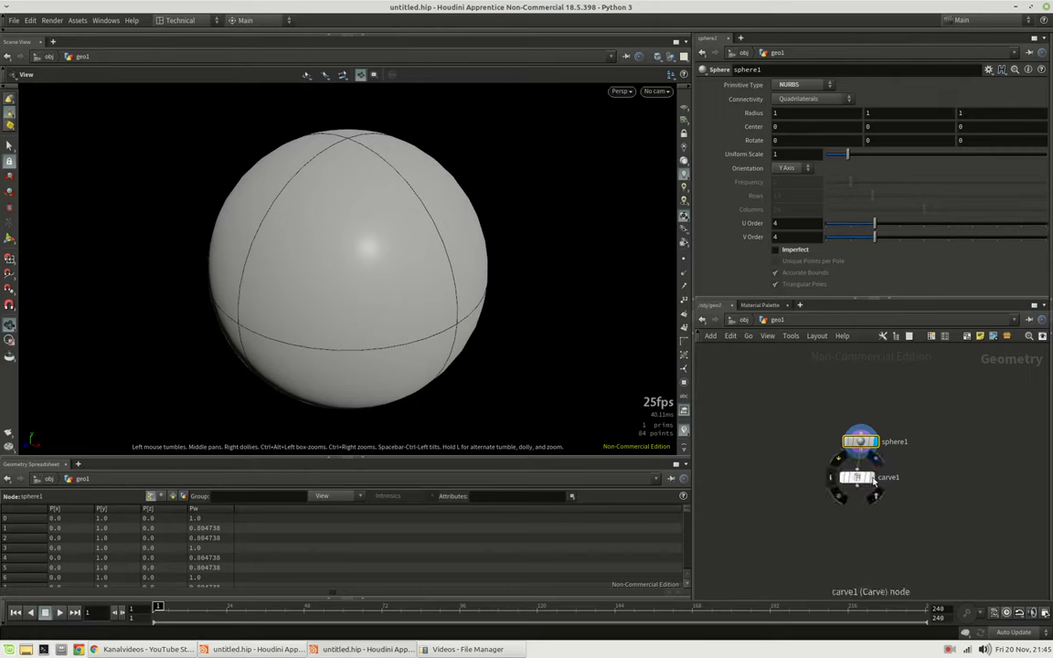
{"action": "left_click", "coordinate": [859, 477]}
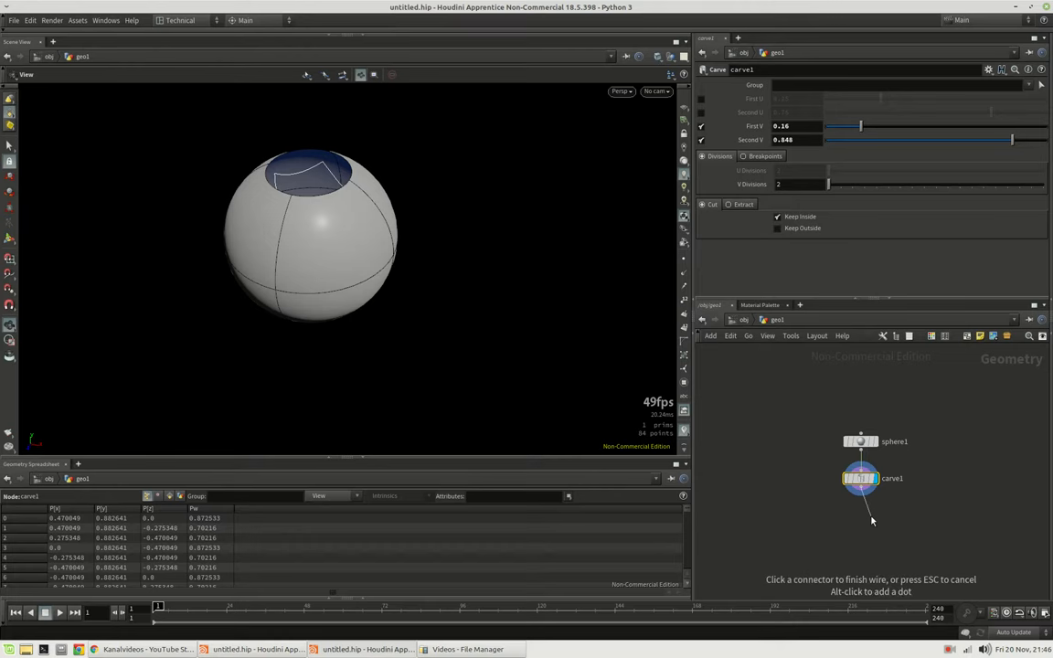
Convert the carved sphere to polygons with raised U and V level of detail
{"action": "key", "text": "Tab"}
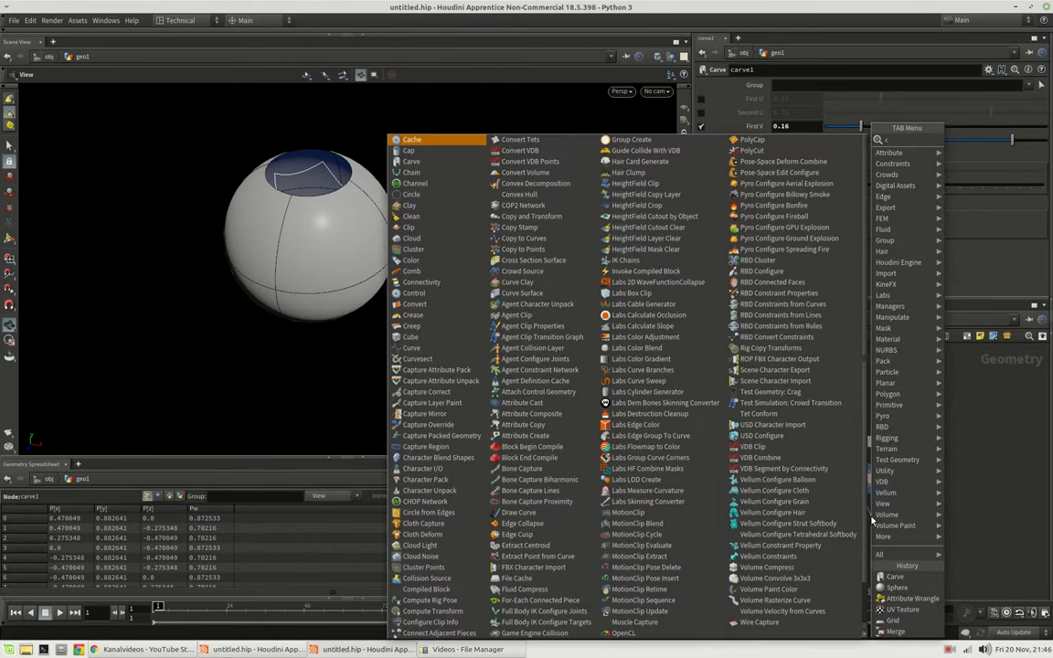
{"action": "type", "text": "on"}
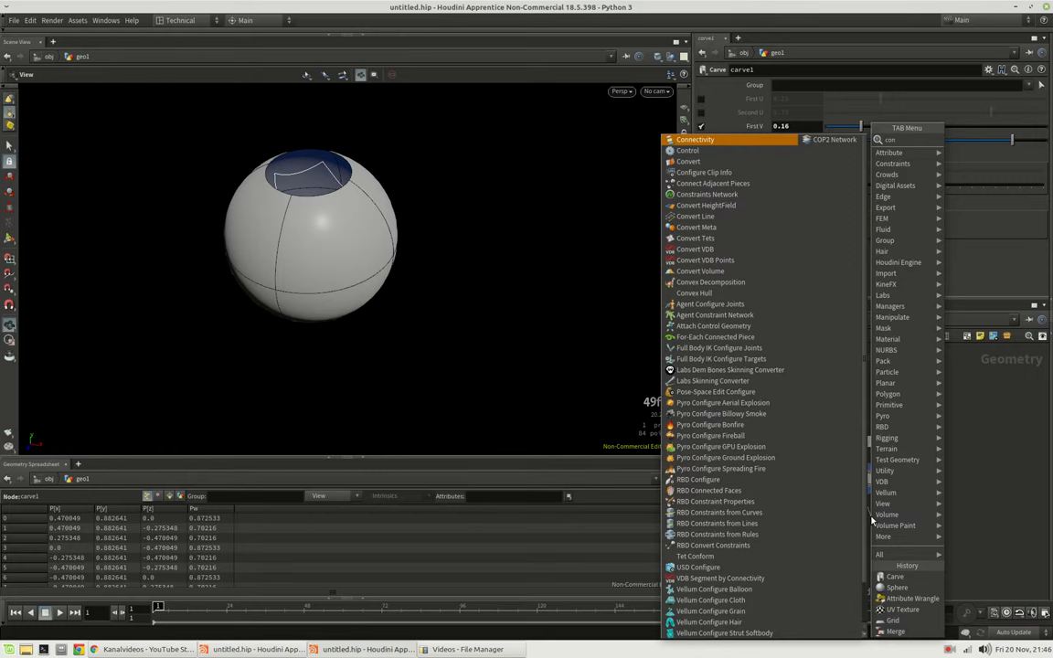
{"action": "left_click", "coordinate": [687, 161]}
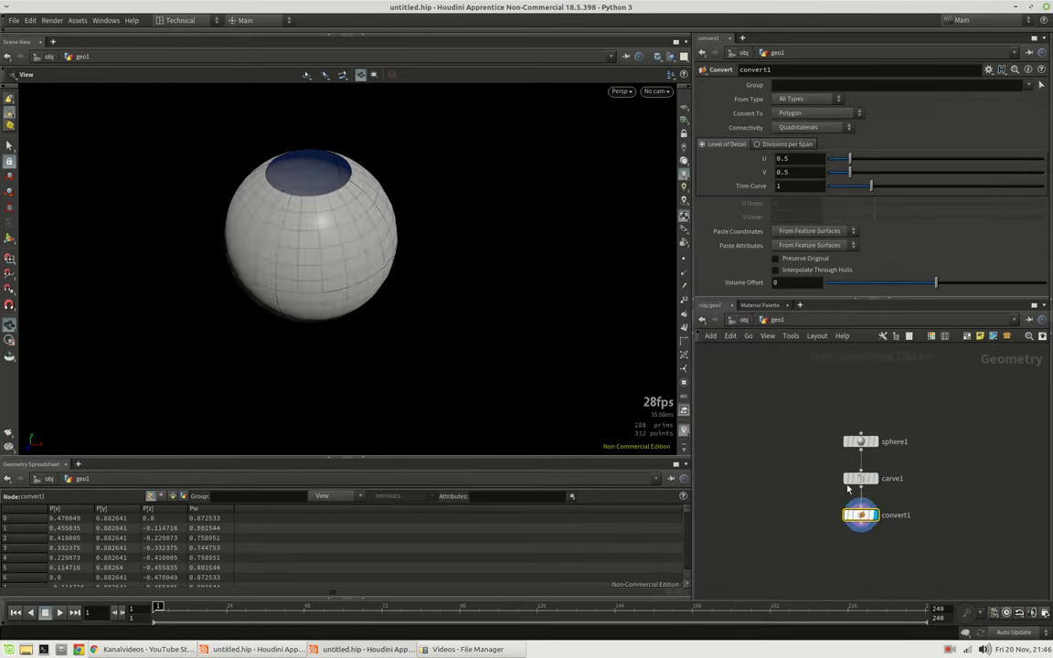
{"action": "left_click_drag", "start_coordinate": [839, 157], "coordinate": [1042, 157]}
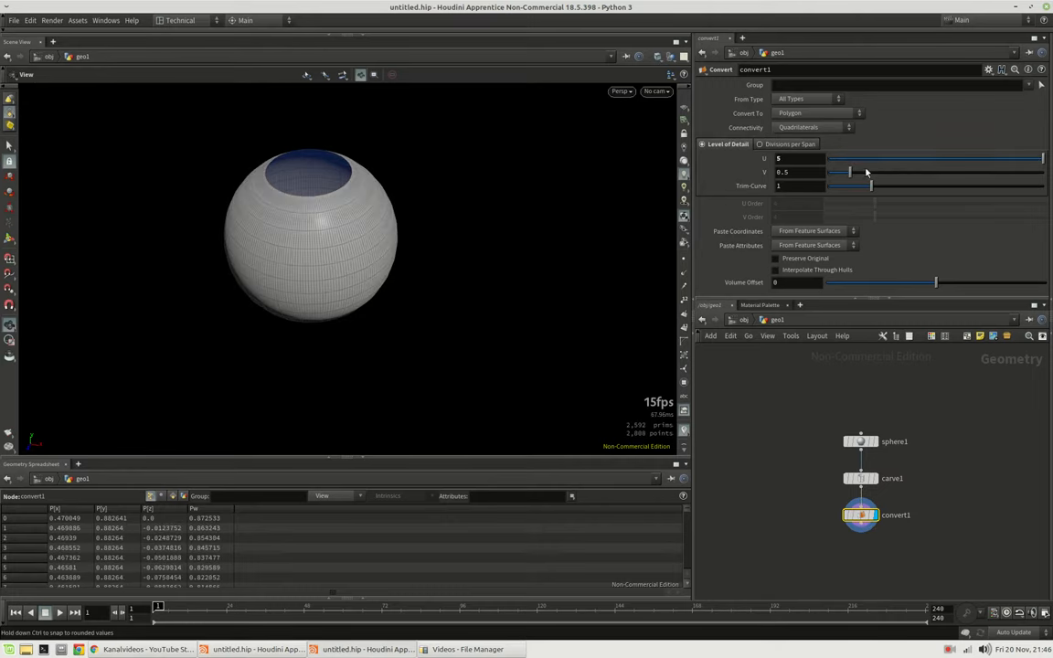
{"action": "left_click_drag", "start_coordinate": [841, 172], "coordinate": [870, 172]}
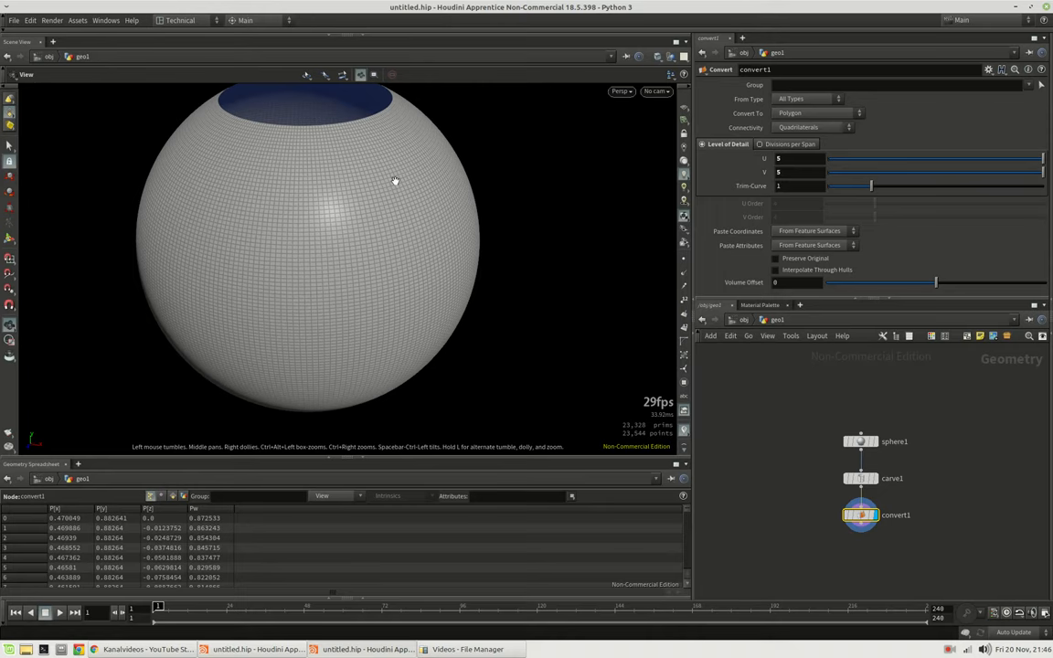
{"action": "mouse_move", "coordinate": [857, 548]}
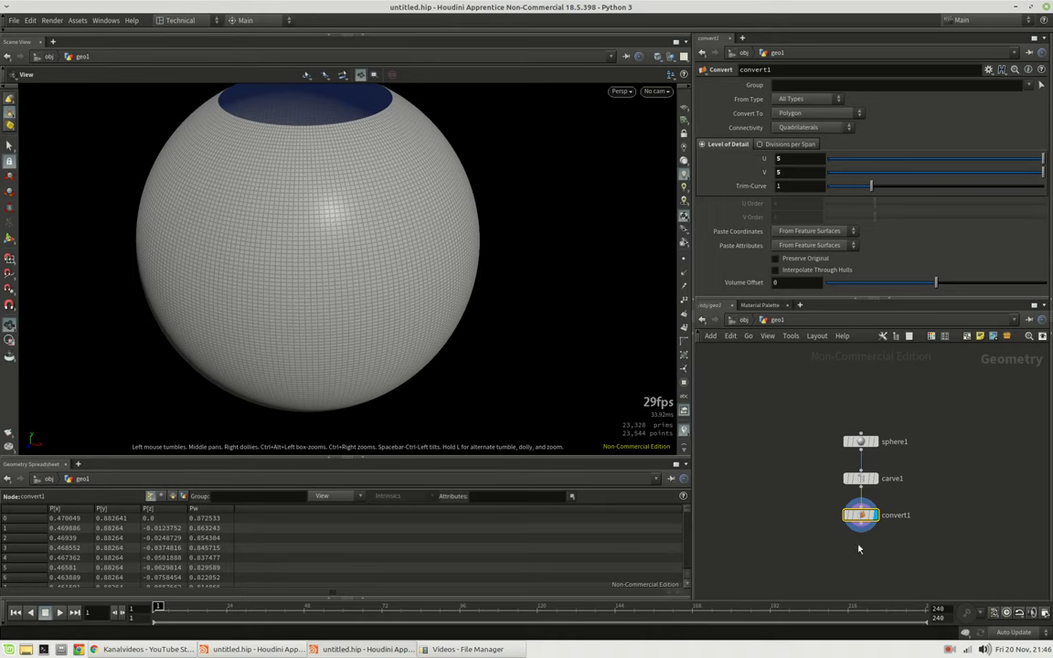
Add a Normal SOP that writes normals onto the points
{"action": "key", "text": "tab"}
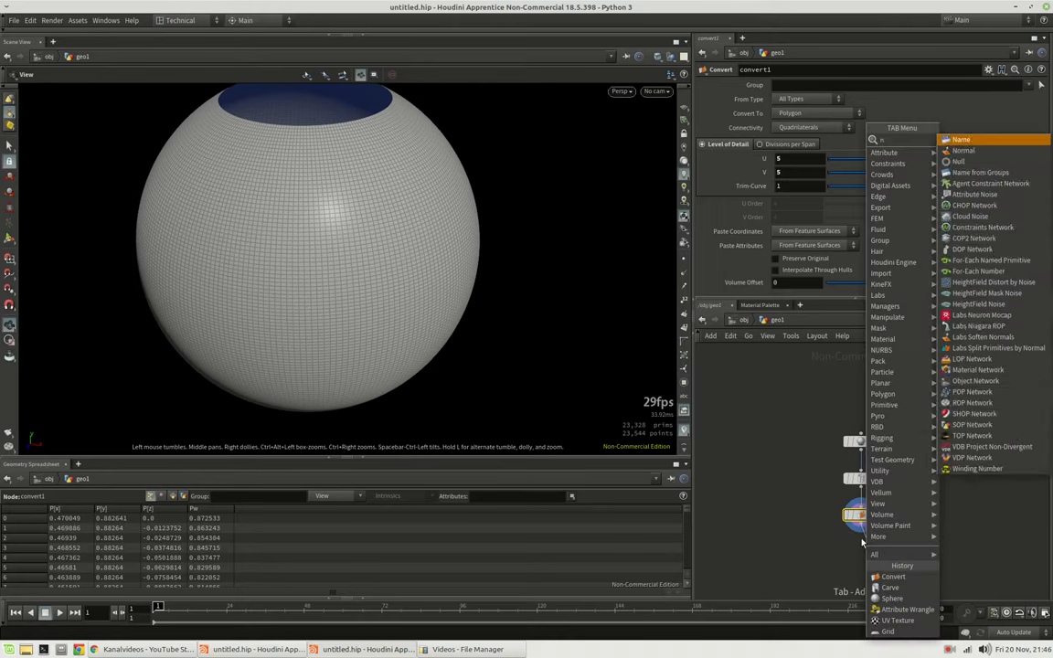
{"action": "left_click", "coordinate": [964, 150]}
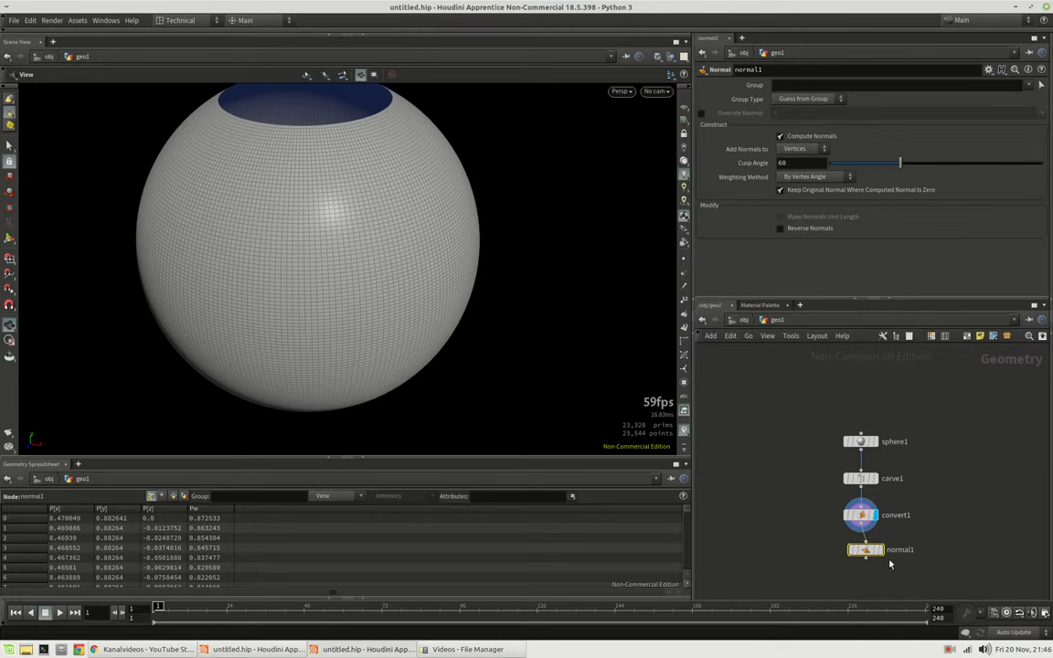
{"action": "left_click", "coordinate": [803, 150]}
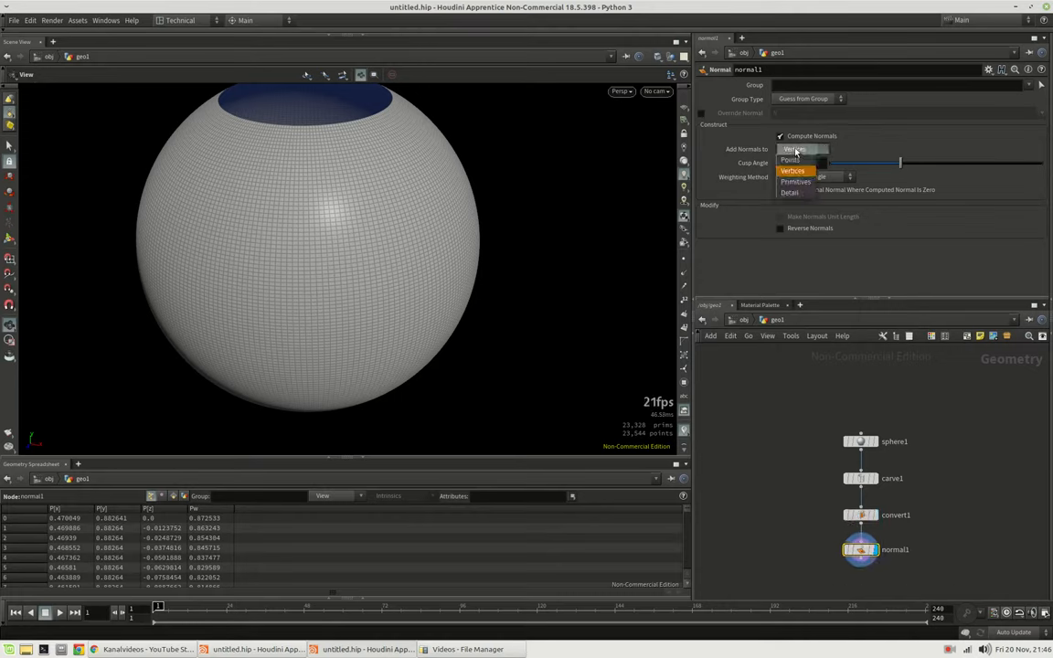
{"action": "left_click", "coordinate": [790, 159]}
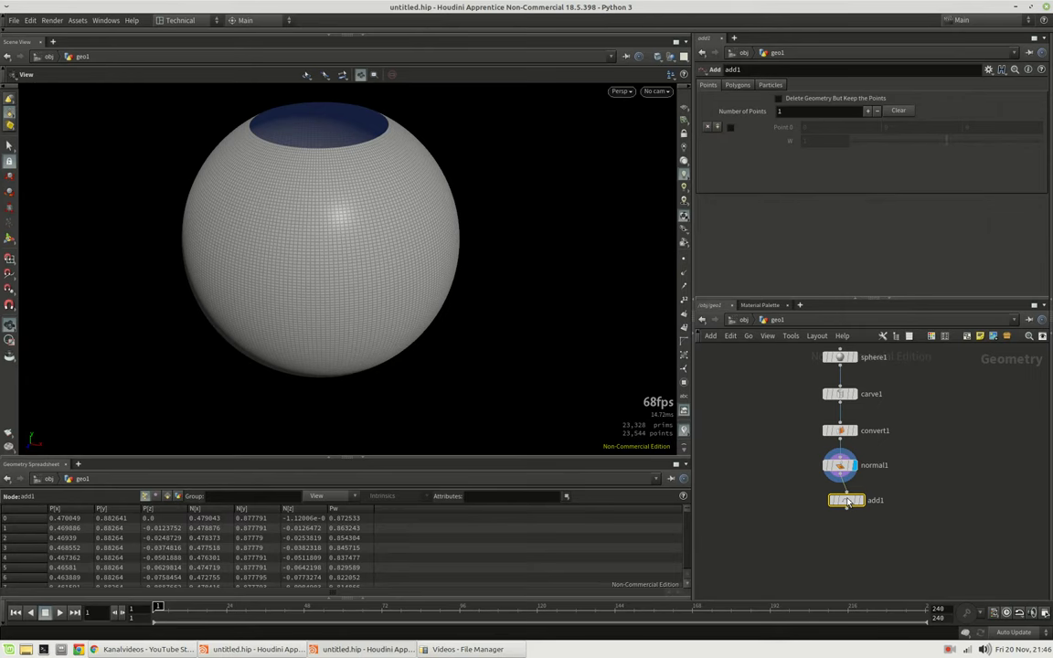
Add an Add SOP that deletes the geometry but keeps the points
{"action": "left_click", "coordinate": [837, 501]}
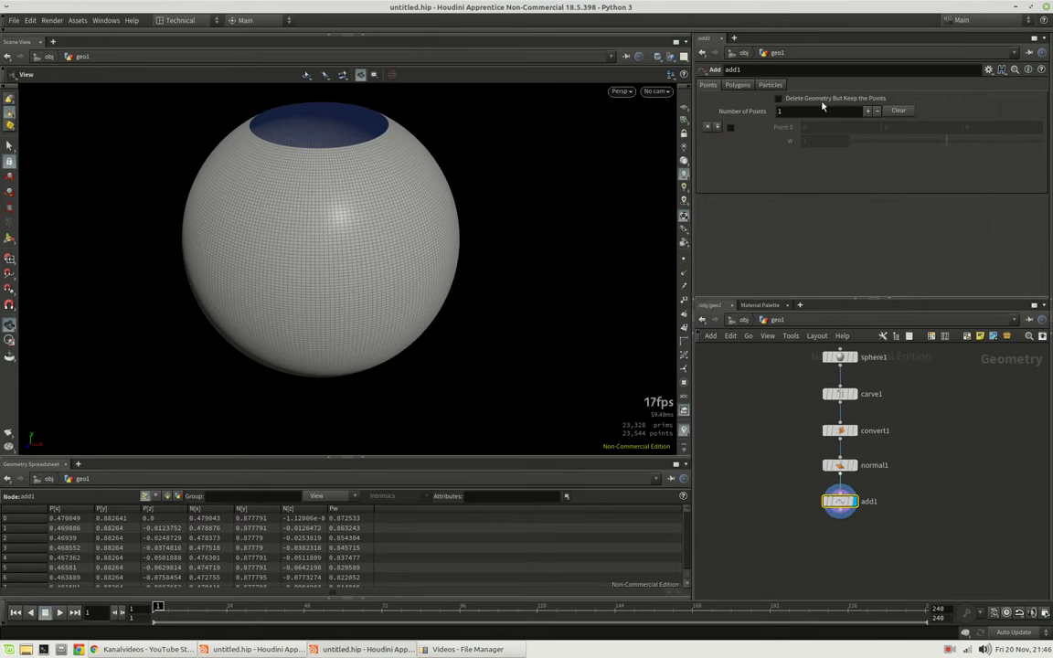
{"action": "left_click", "coordinate": [779, 98]}
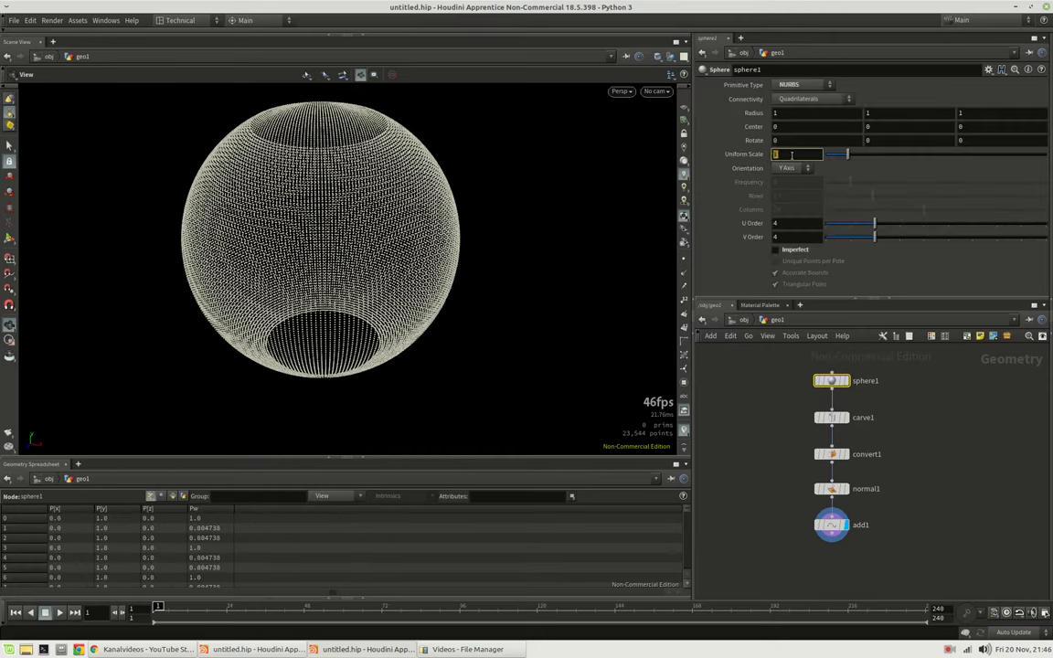
Scale the sphere to 0.1 and drop Ray, Test Geometry Crag and Copy to Points SOPs
{"action": "type", "text": ".1"}
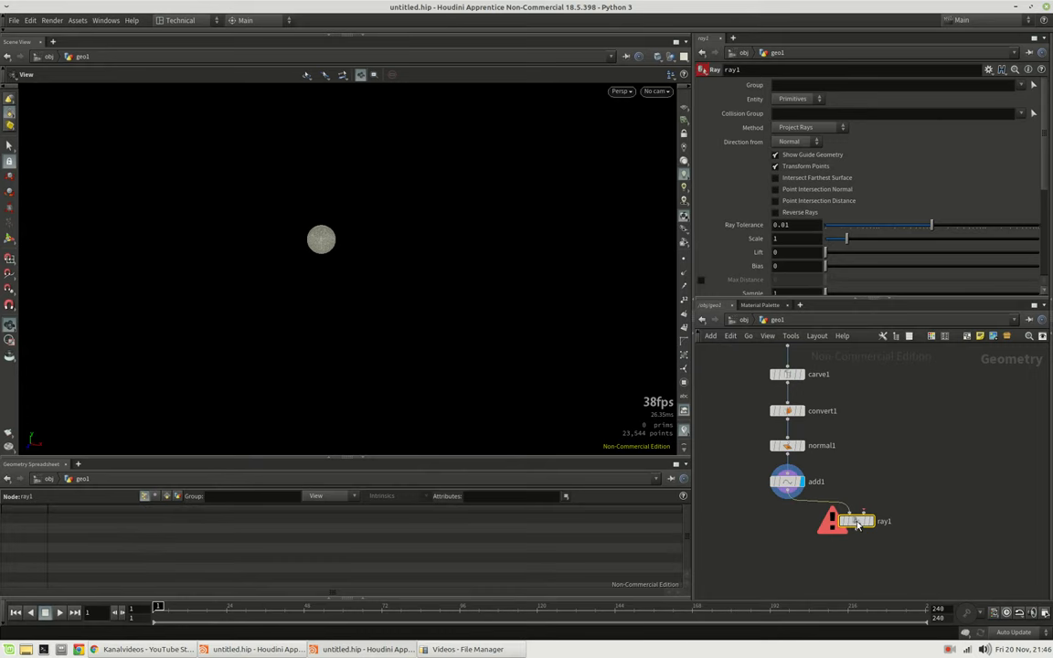
{"action": "key", "text": "tab"}
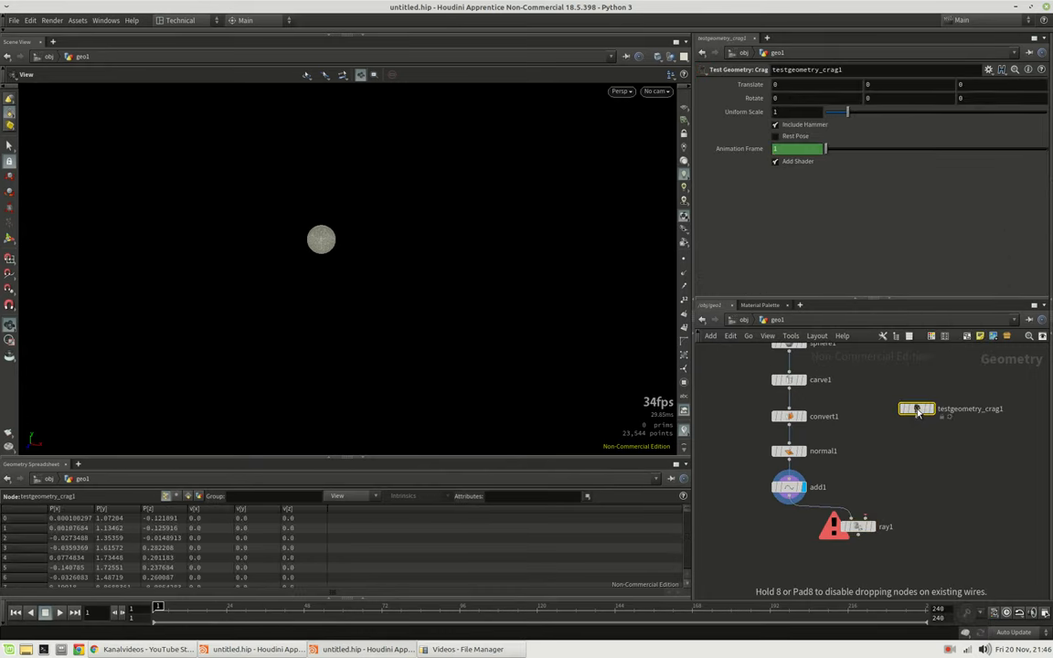
{"action": "key", "text": "Tab"}
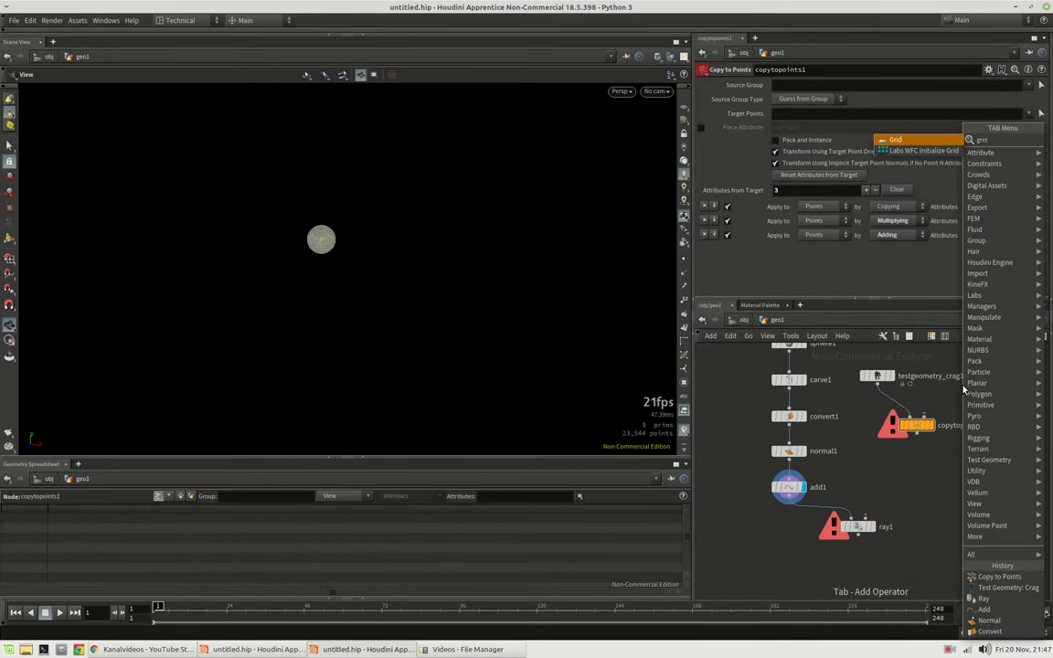
Add a points-only grid with 2 rows for the Crag copies and display the ray1 output
{"action": "left_click", "coordinate": [895, 139]}
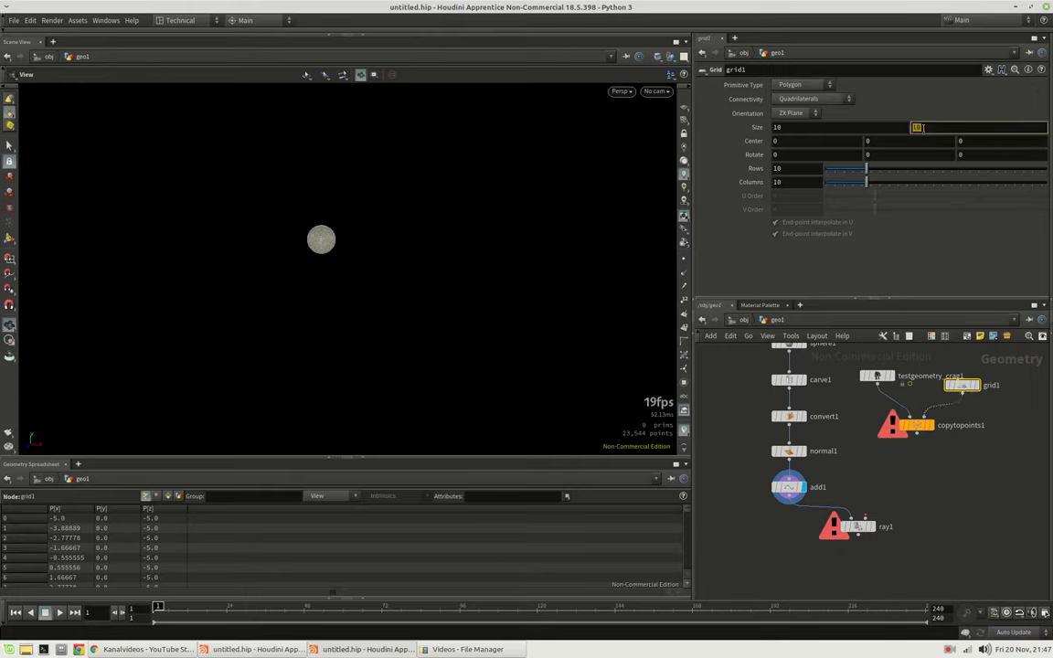
{"action": "type", "text": "4"}
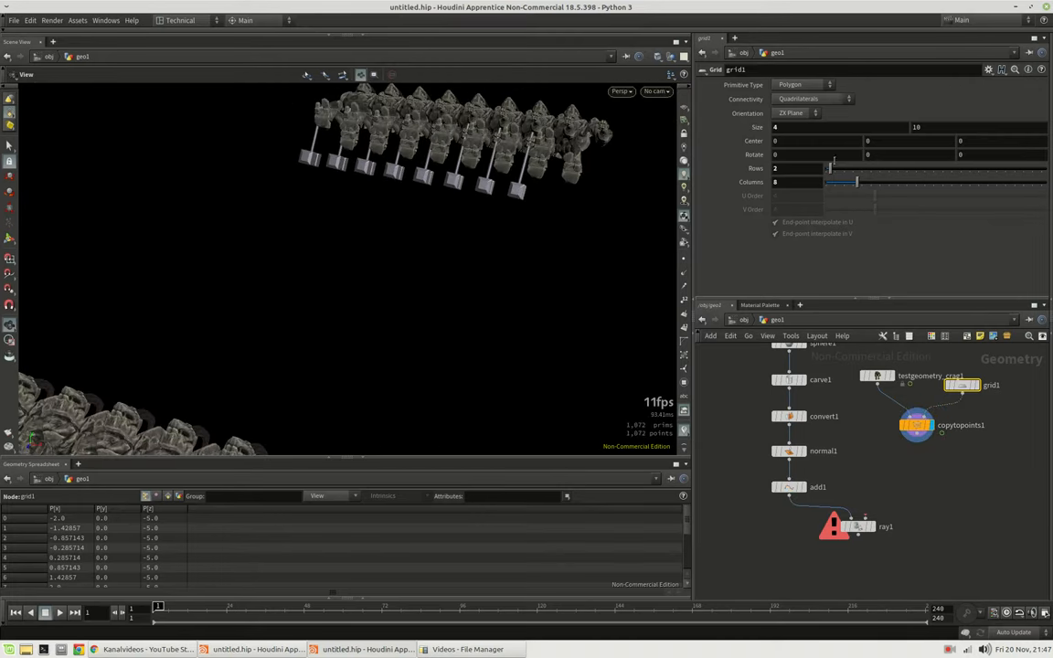
{"action": "type", "text": "8"}
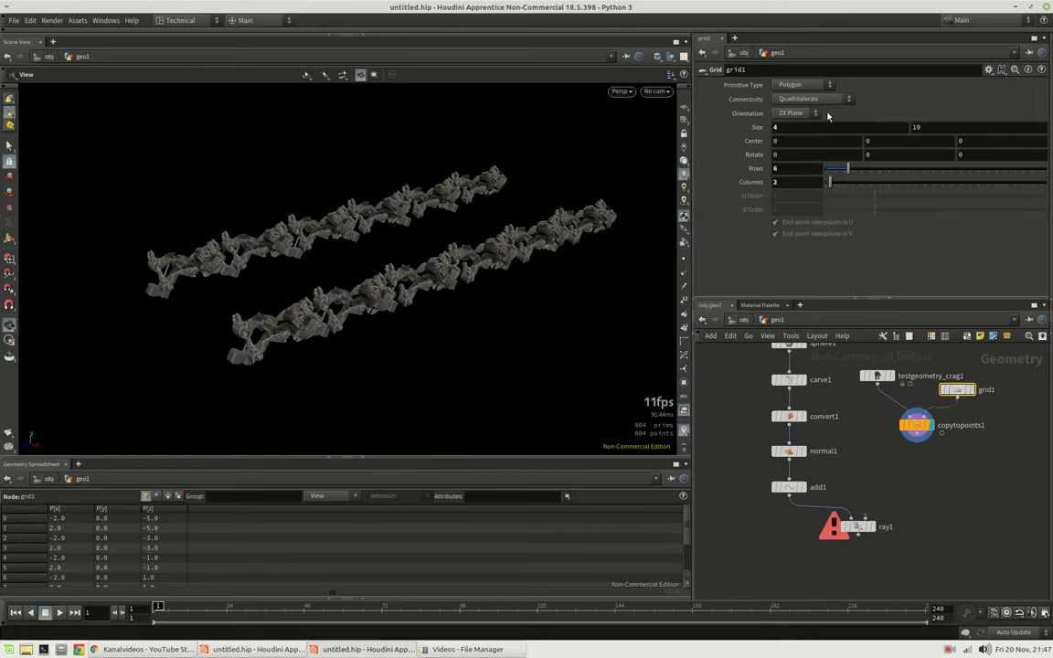
{"action": "left_click", "coordinate": [808, 84]}
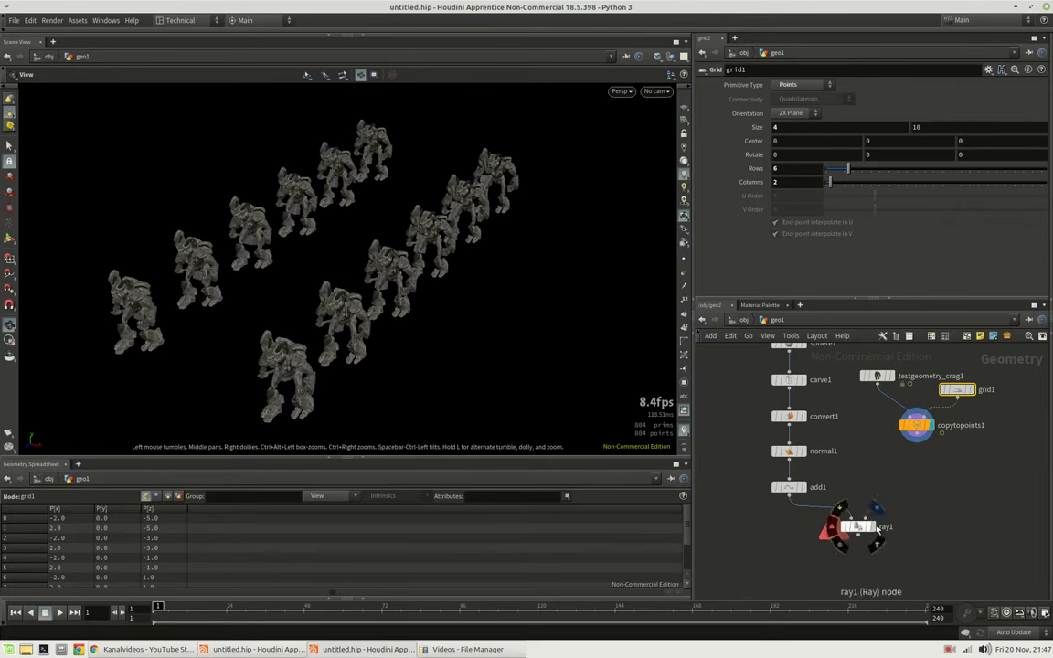
{"action": "left_click", "coordinate": [858, 527]}
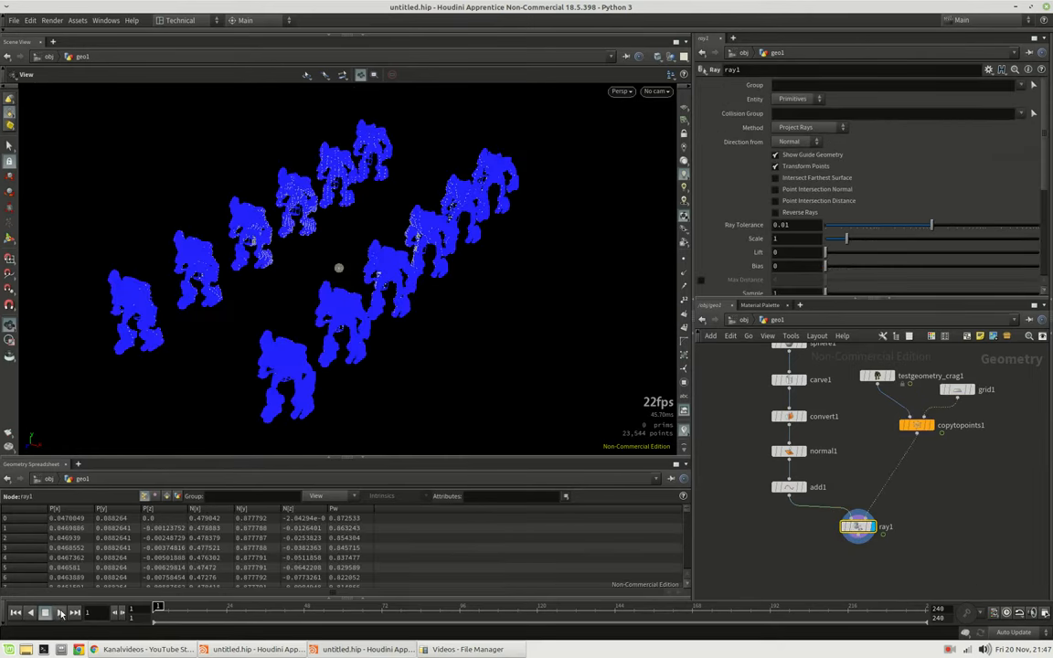
Turn off ray1's Show Guide Geometry so only the projected scan points remain
{"action": "left_click", "coordinate": [59, 612]}
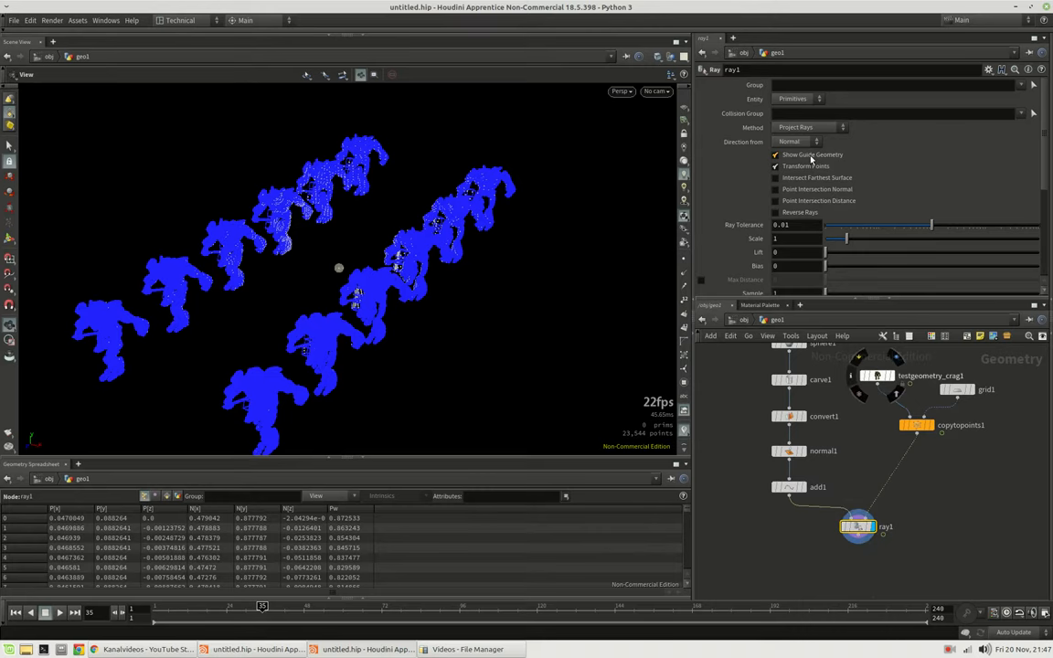
{"action": "left_click", "coordinate": [776, 153]}
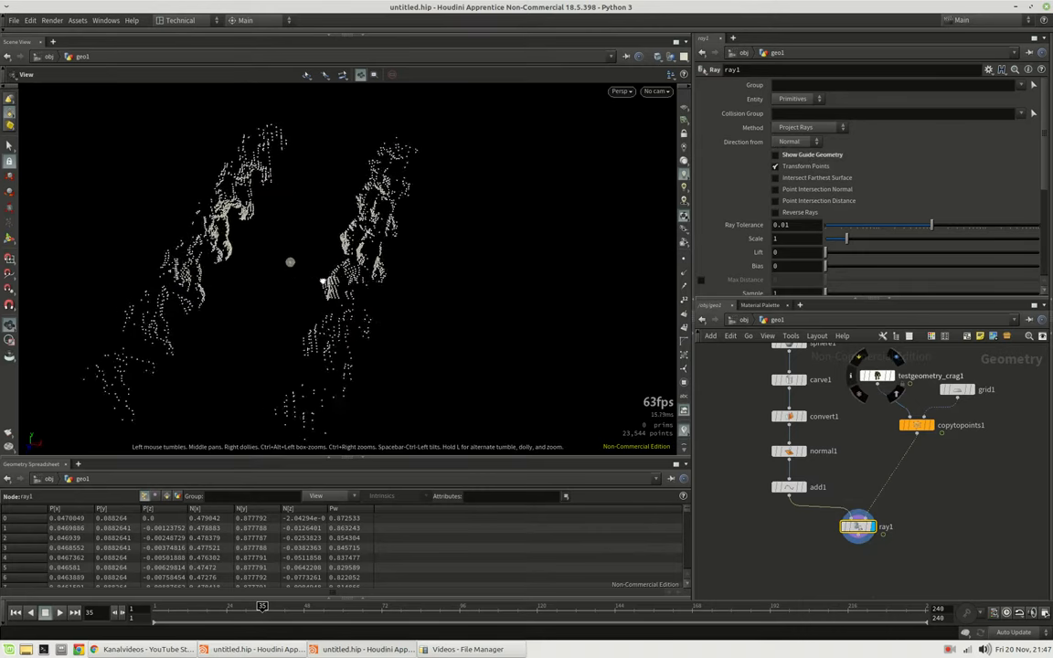
{"action": "left_click_drag", "start_coordinate": [291, 263], "coordinate": [296, 234]}
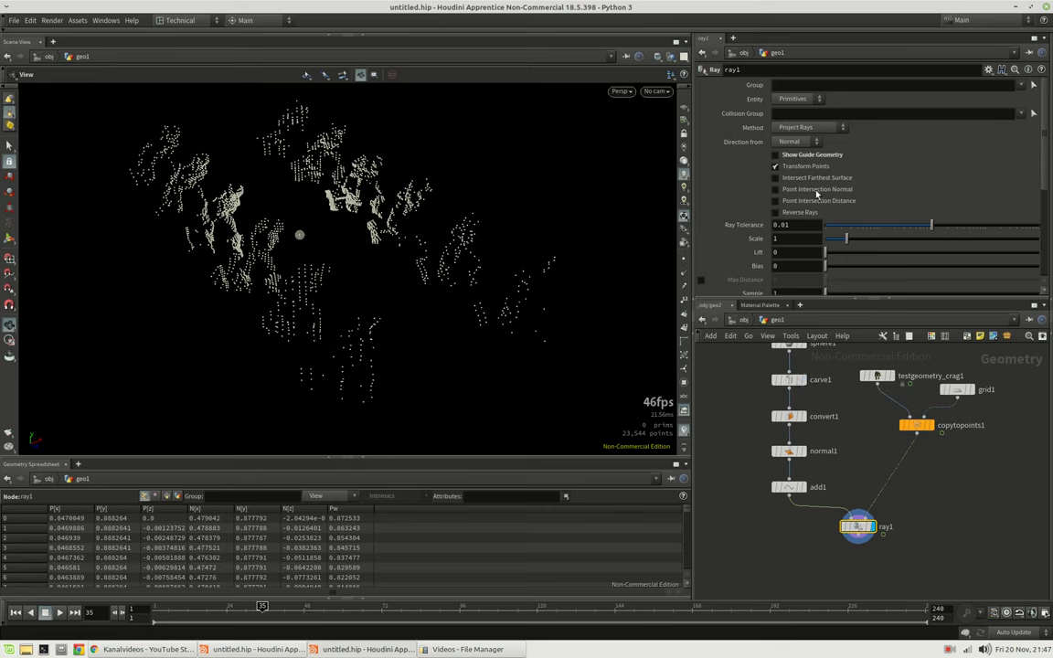
{"action": "left_click", "coordinate": [775, 200]}
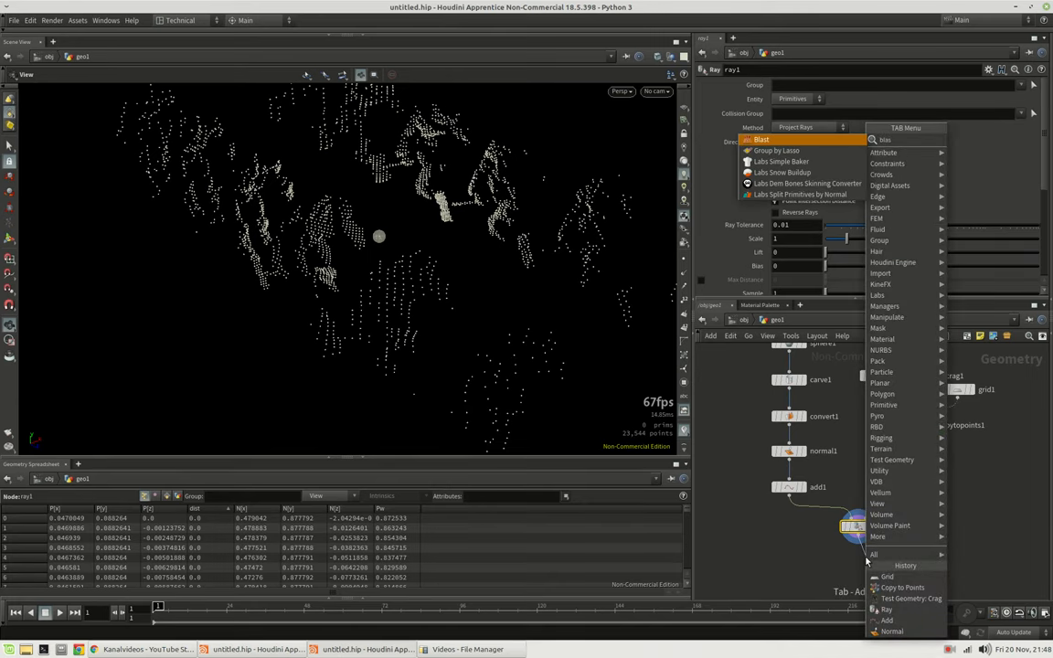
{"action": "left_click", "coordinate": [760, 139]}
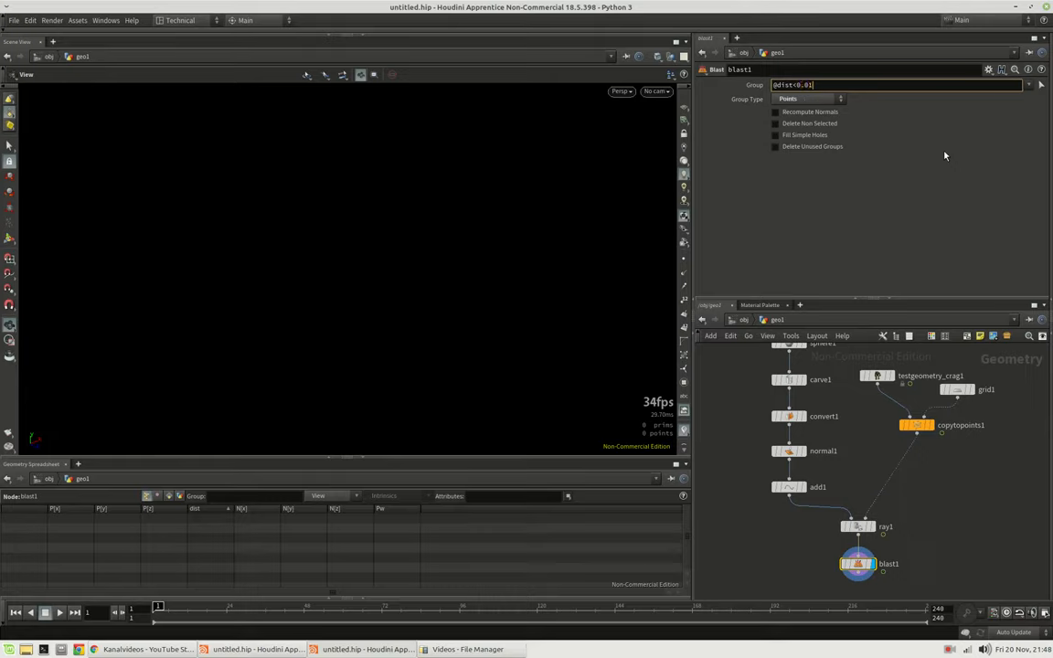
{"action": "type", "text": "@dist<1"}
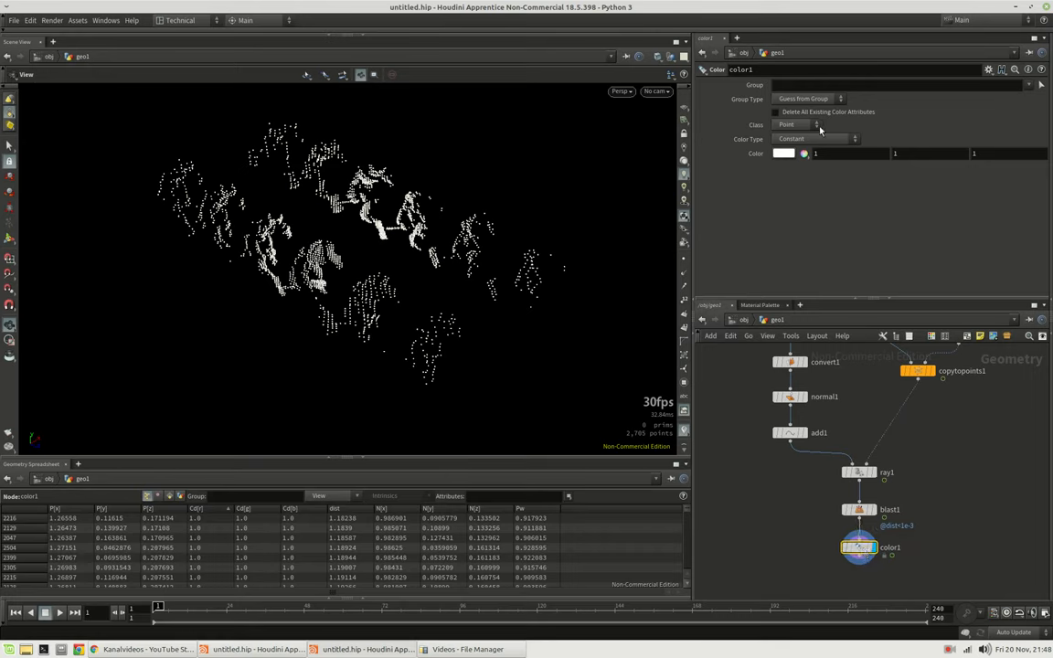
Colour points by a Ramp from Attribute on dist and play the timeline to watch the figures walk
{"action": "left_click", "coordinate": [816, 139]}
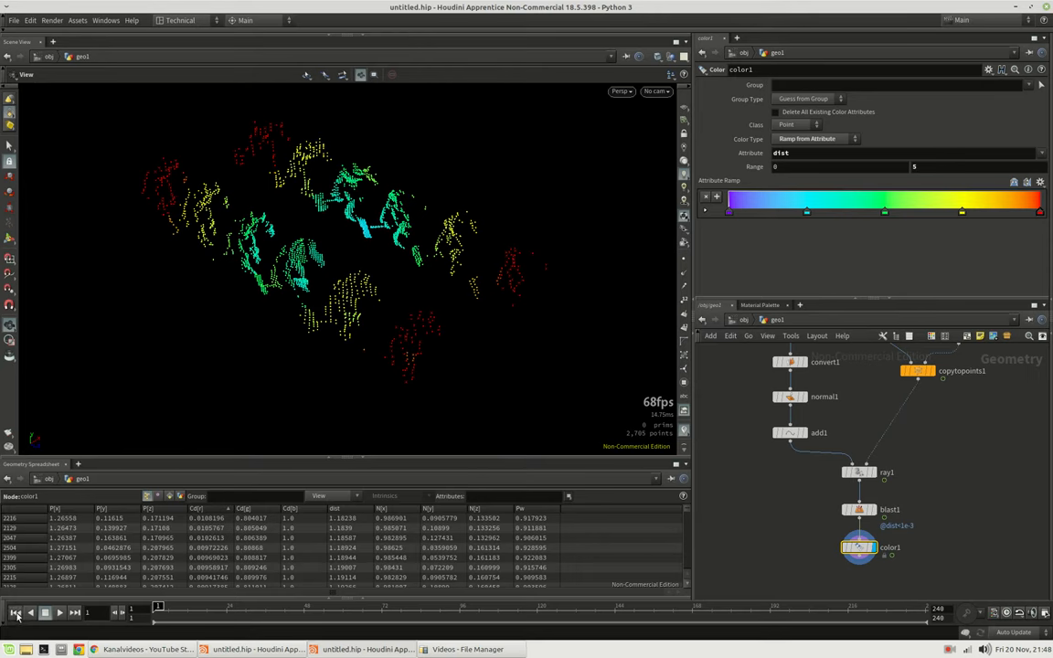
{"action": "left_click", "coordinate": [44, 612]}
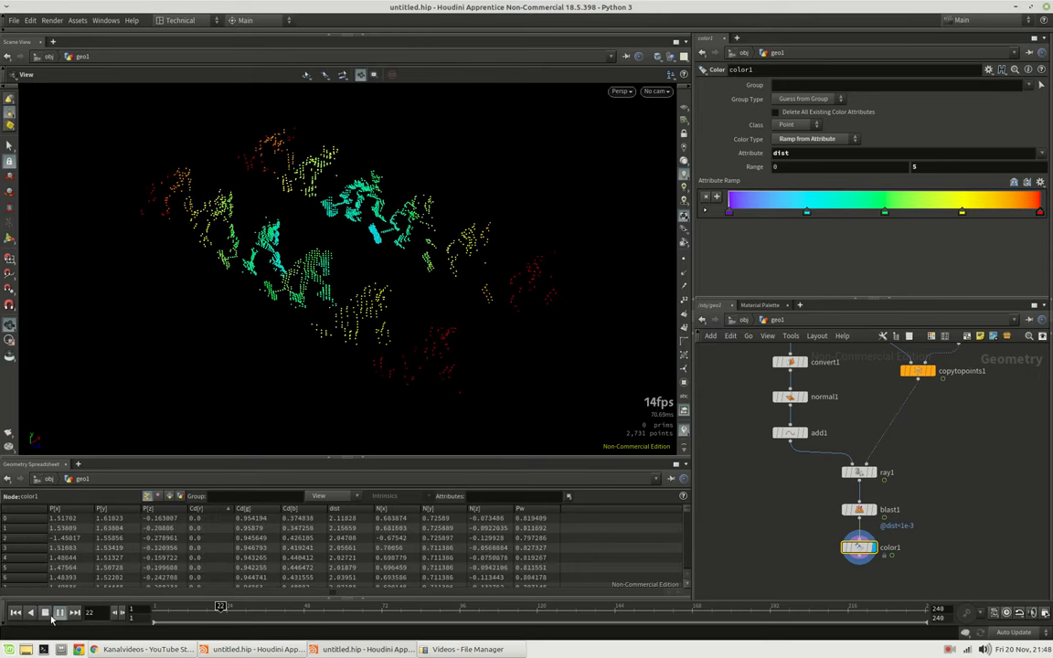
{"action": "left_click", "coordinate": [60, 612]}
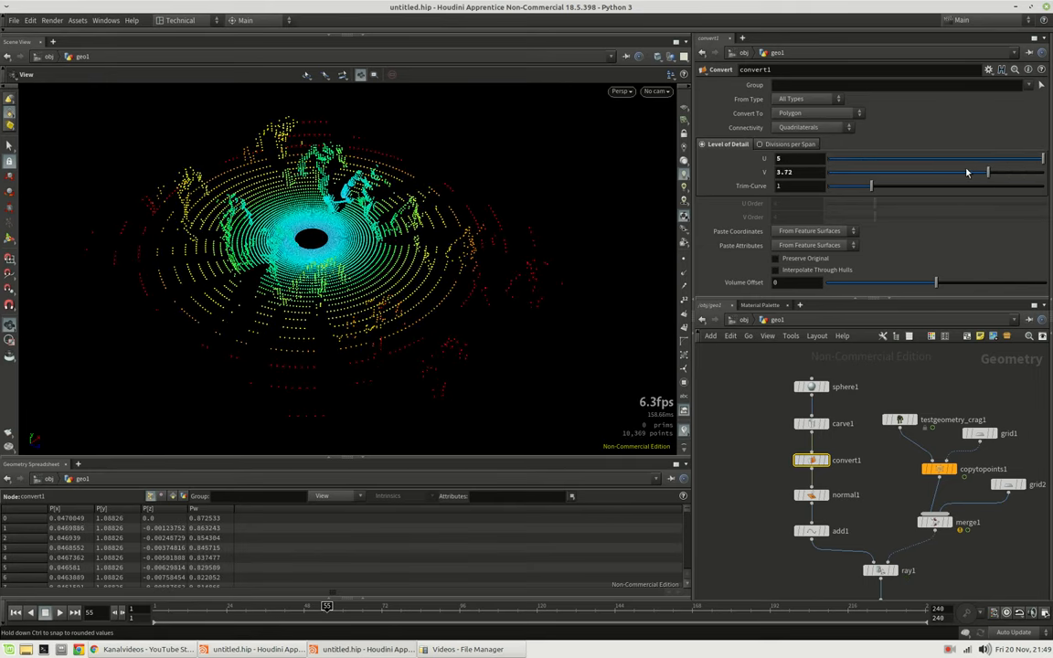
Insert a UV Texture SOP after convert1 with Polar type and Point attribute class
{"action": "left_click_drag", "start_coordinate": [986, 172], "coordinate": [1003, 172]}
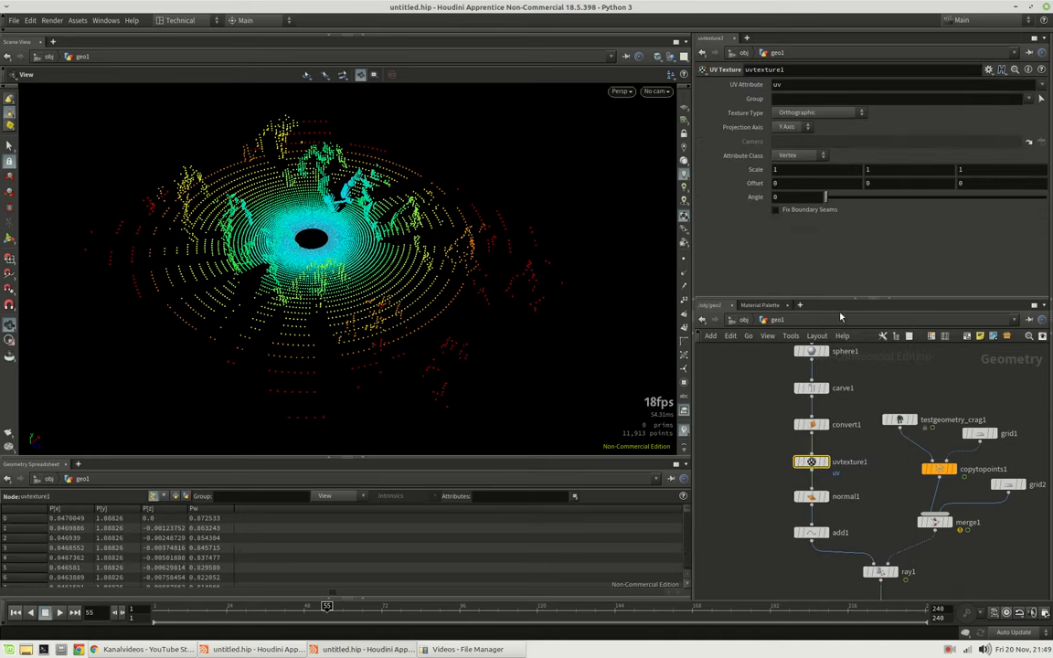
{"action": "left_click", "coordinate": [801, 156]}
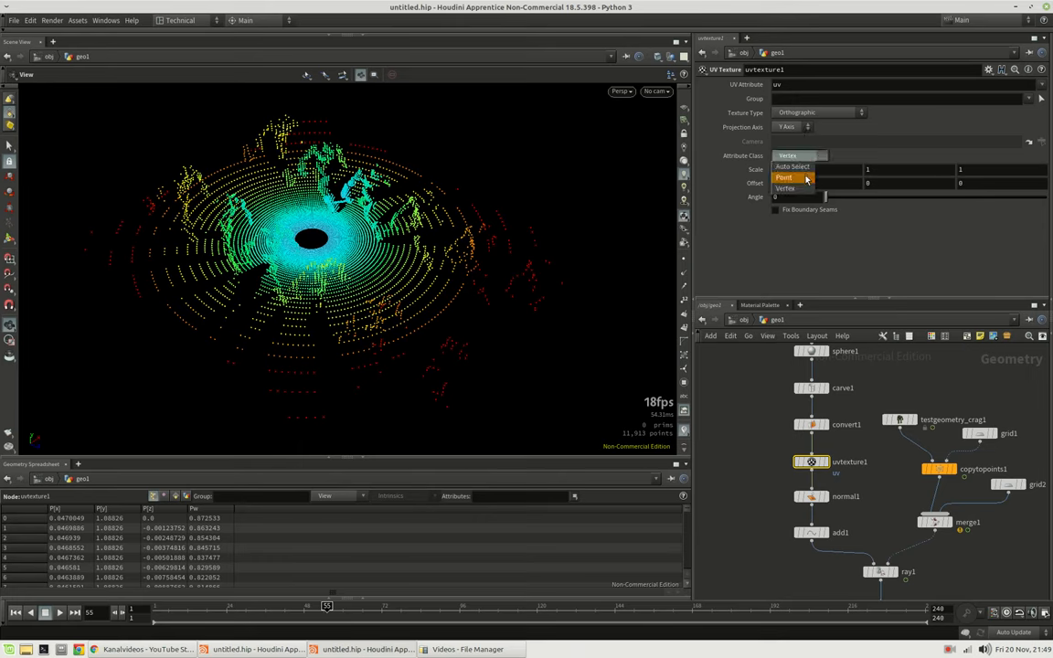
{"action": "left_click", "coordinate": [788, 178]}
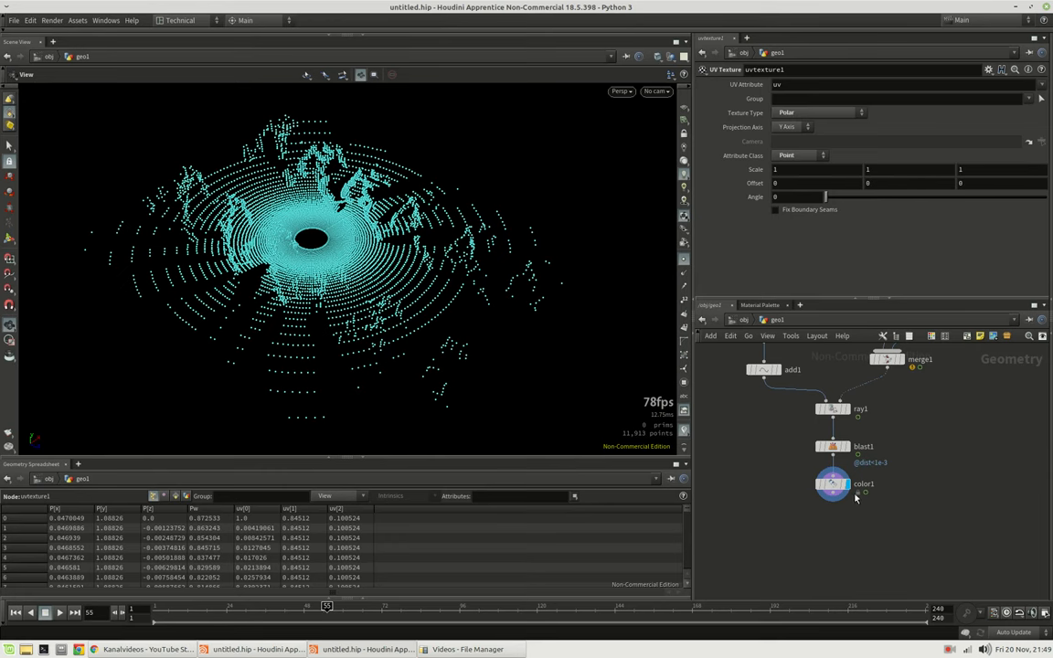
{"action": "left_click", "coordinate": [832, 483]}
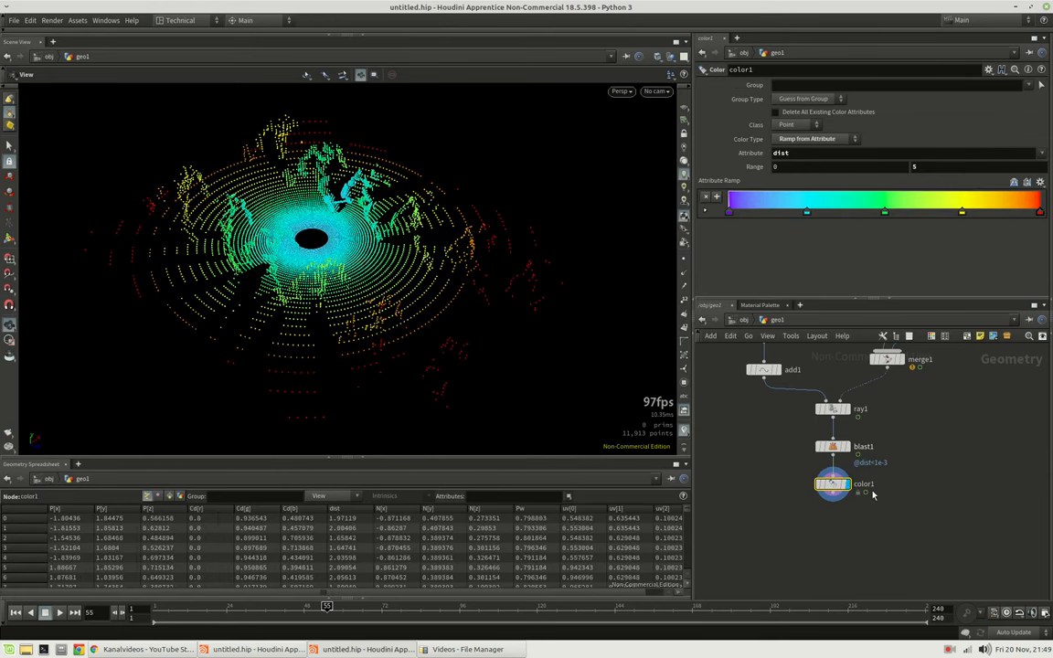
{"action": "key", "text": "tab"}
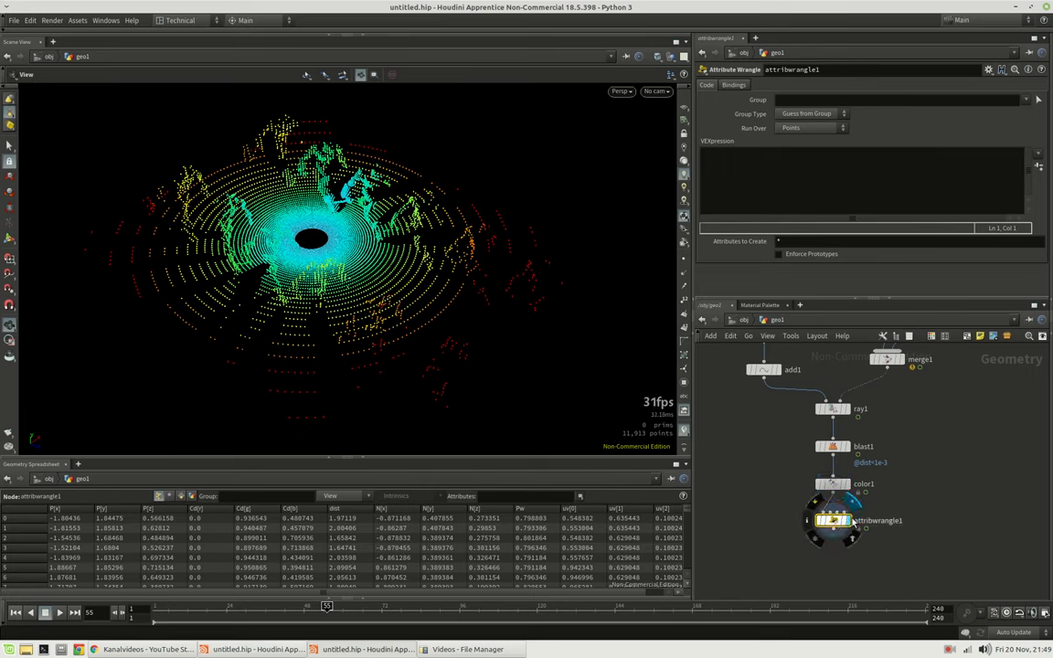
{"action": "type", "text": "v@P = v"}
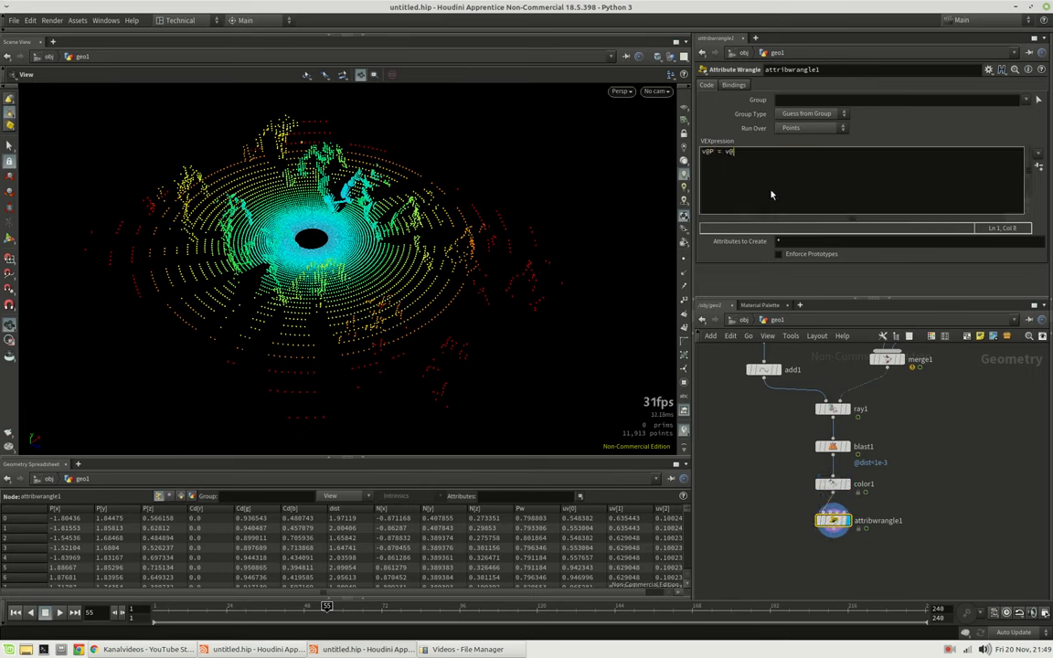
{"action": "type", "text": "@uv;"}
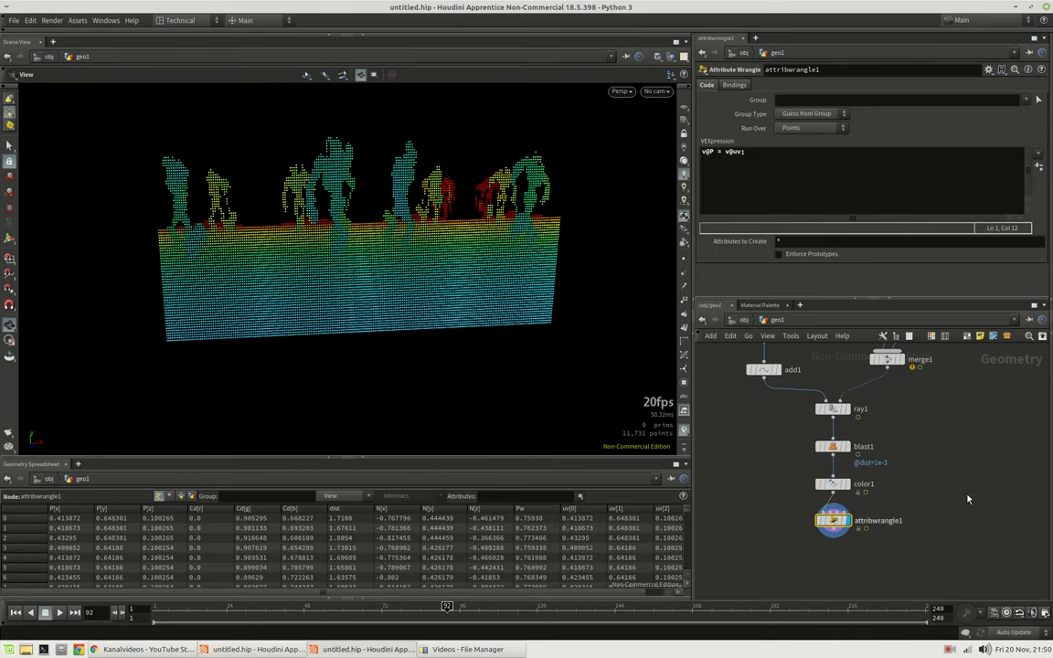
{"action": "left_click", "coordinate": [834, 482]}
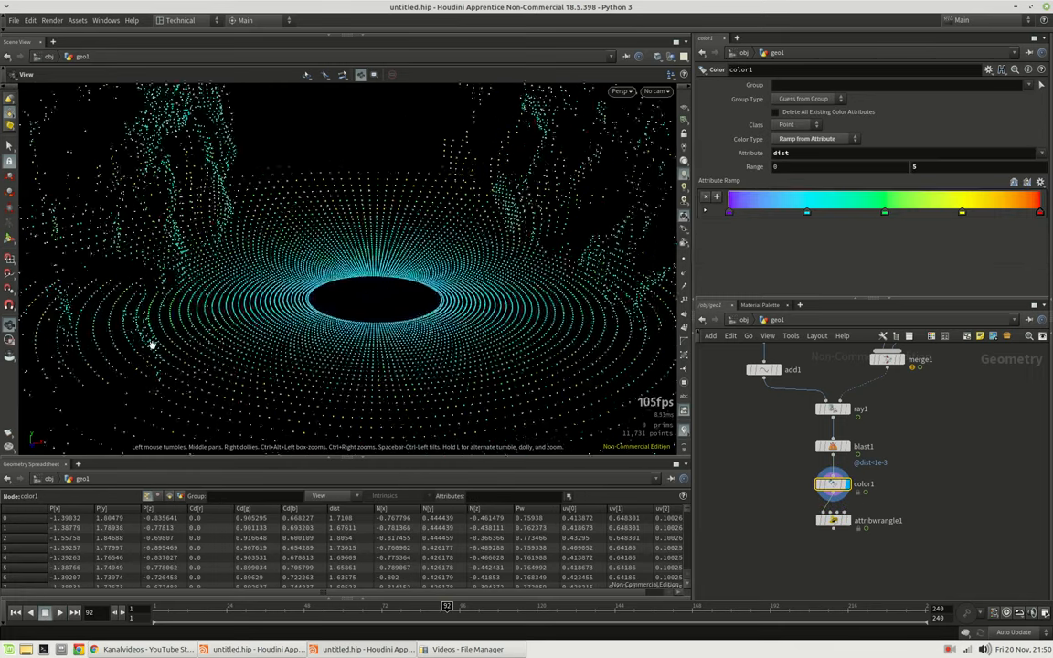